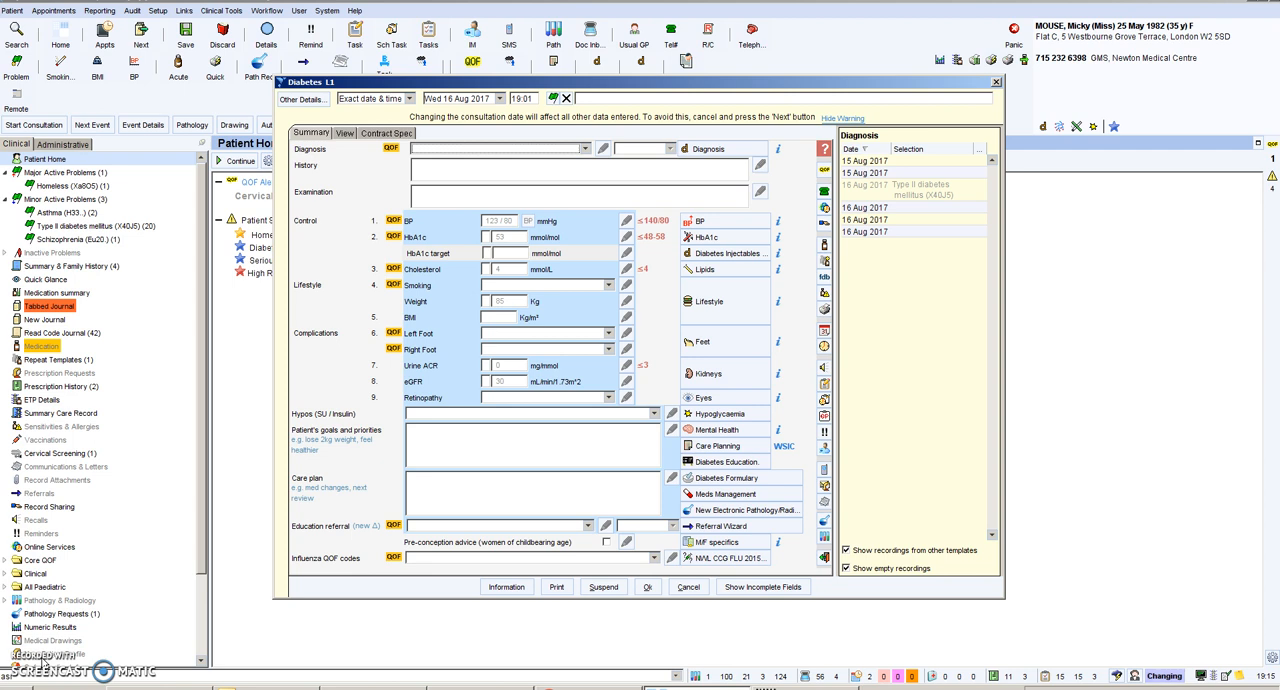
mouse_move(215, 513)
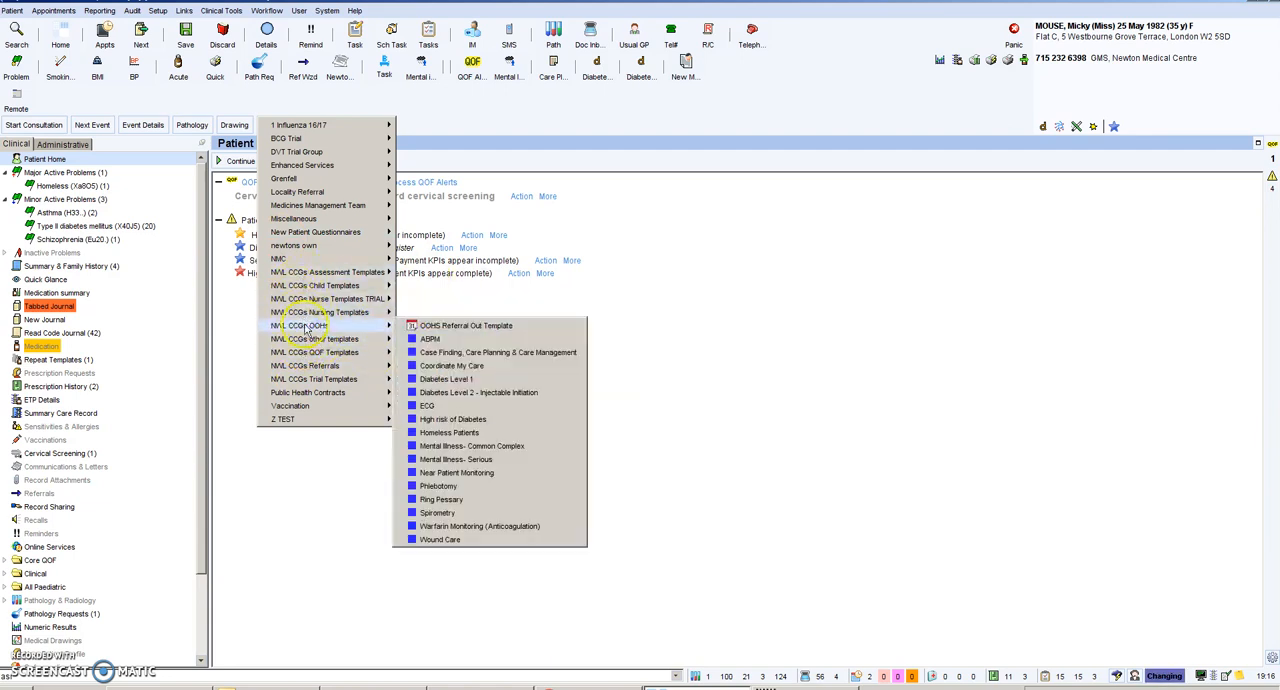
Close the template list without choosing a template, leaving the Patient Home alerts visible.
click(676, 391)
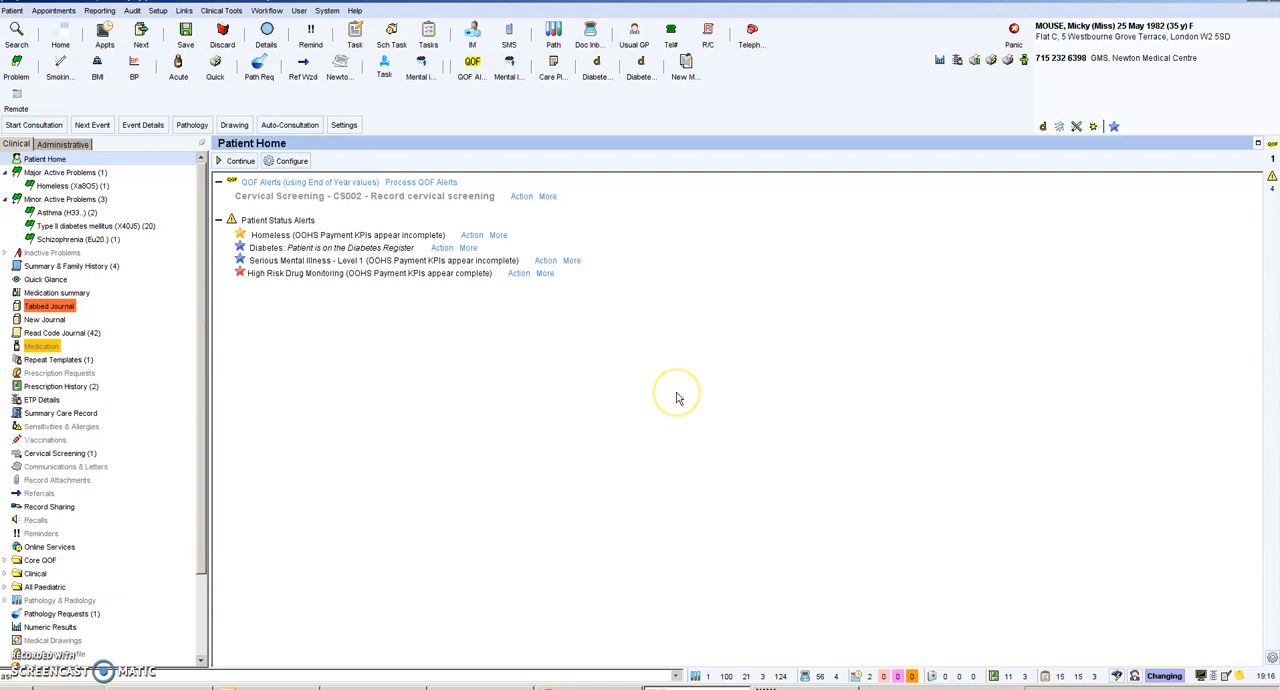
mouse_move(662, 393)
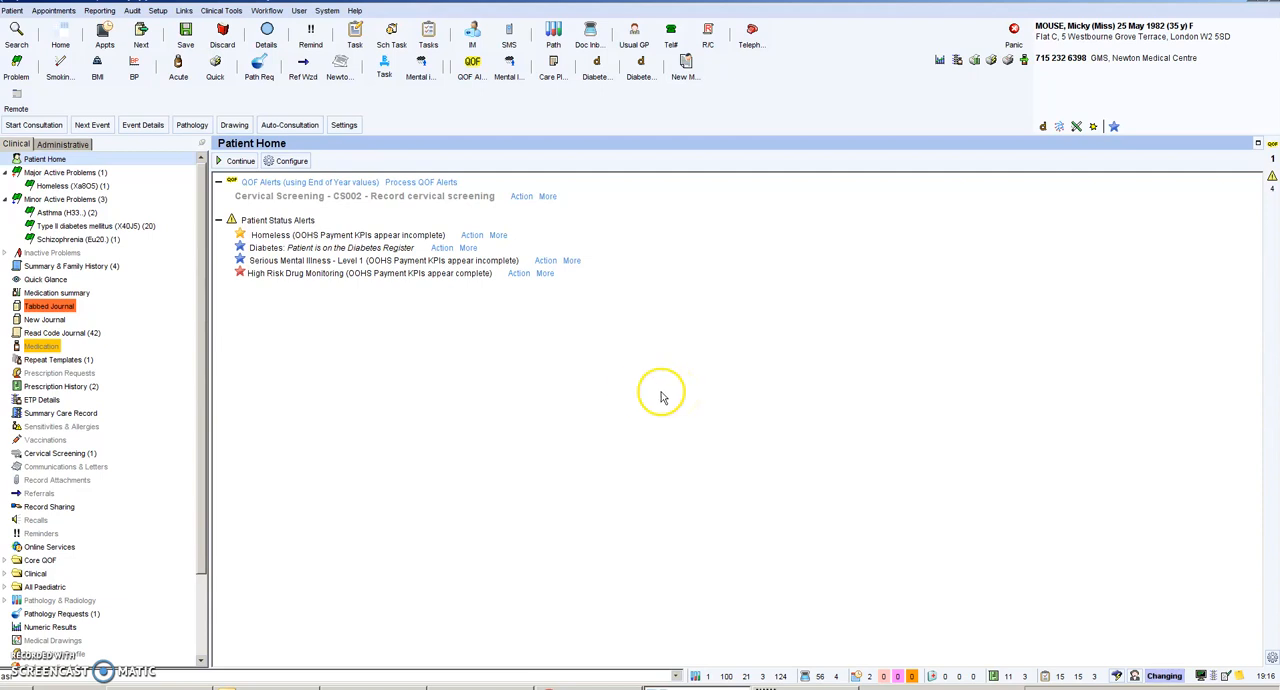
mouse_move(537, 331)
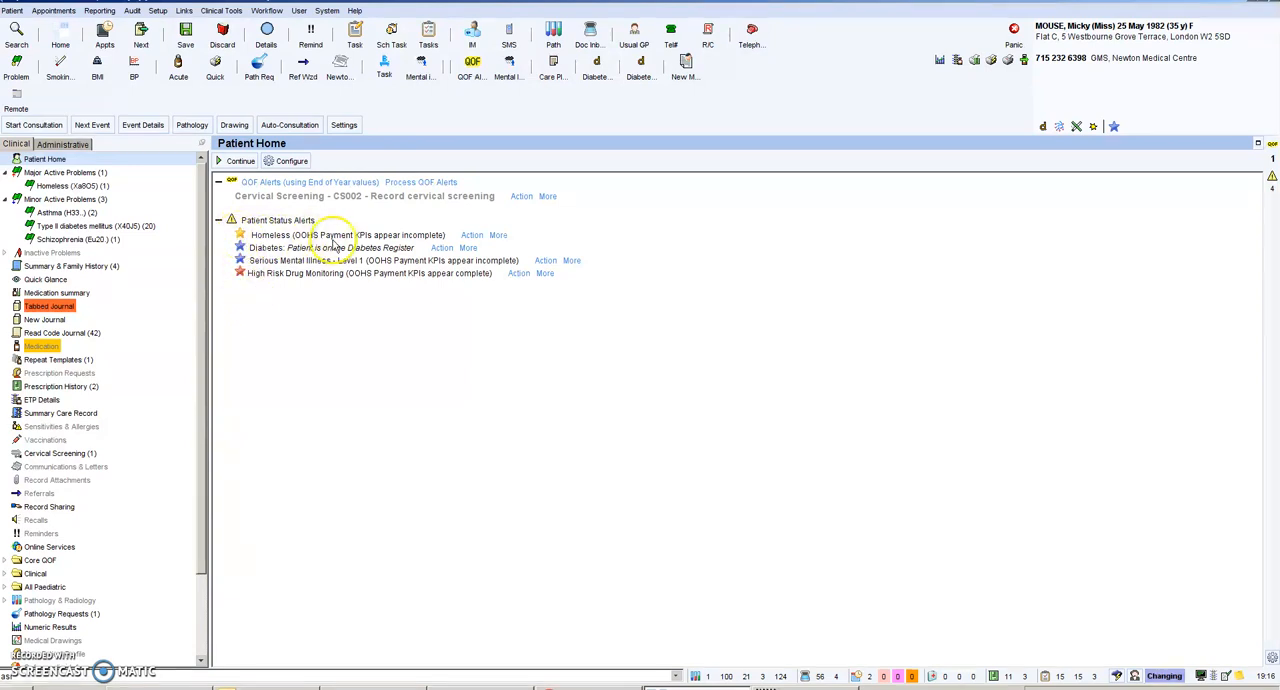
mouse_move(253, 240)
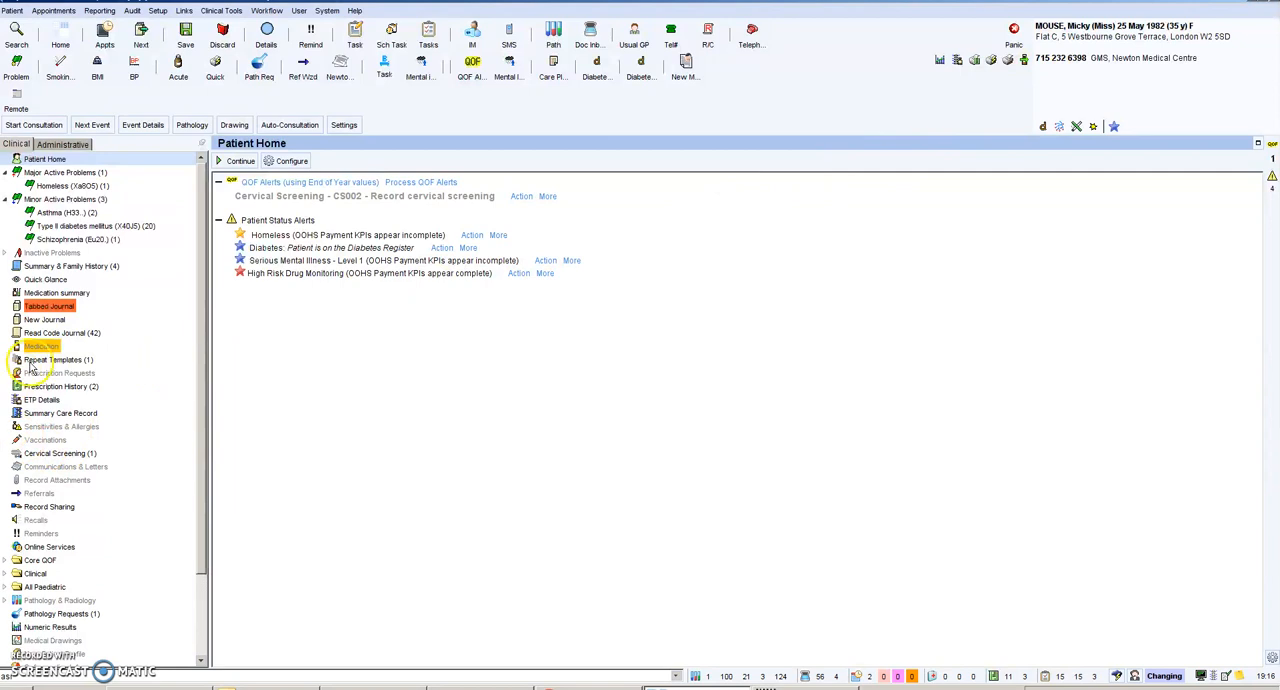
click(52, 359)
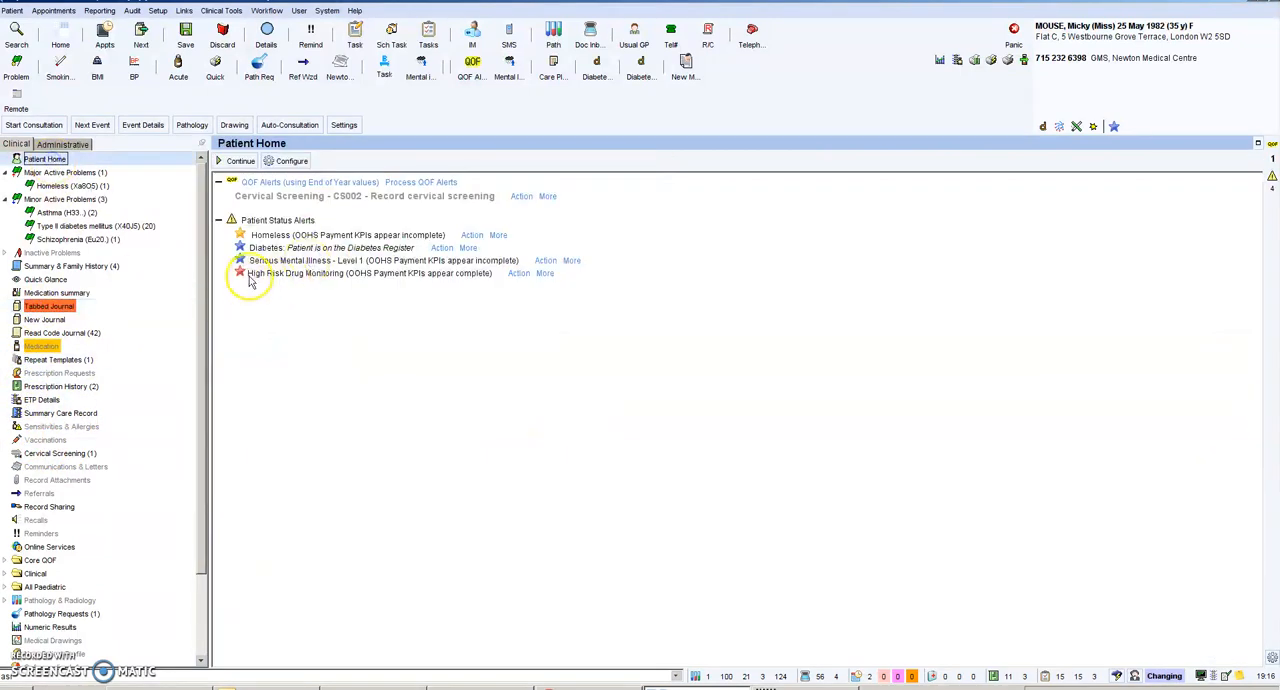
mouse_move(320, 280)
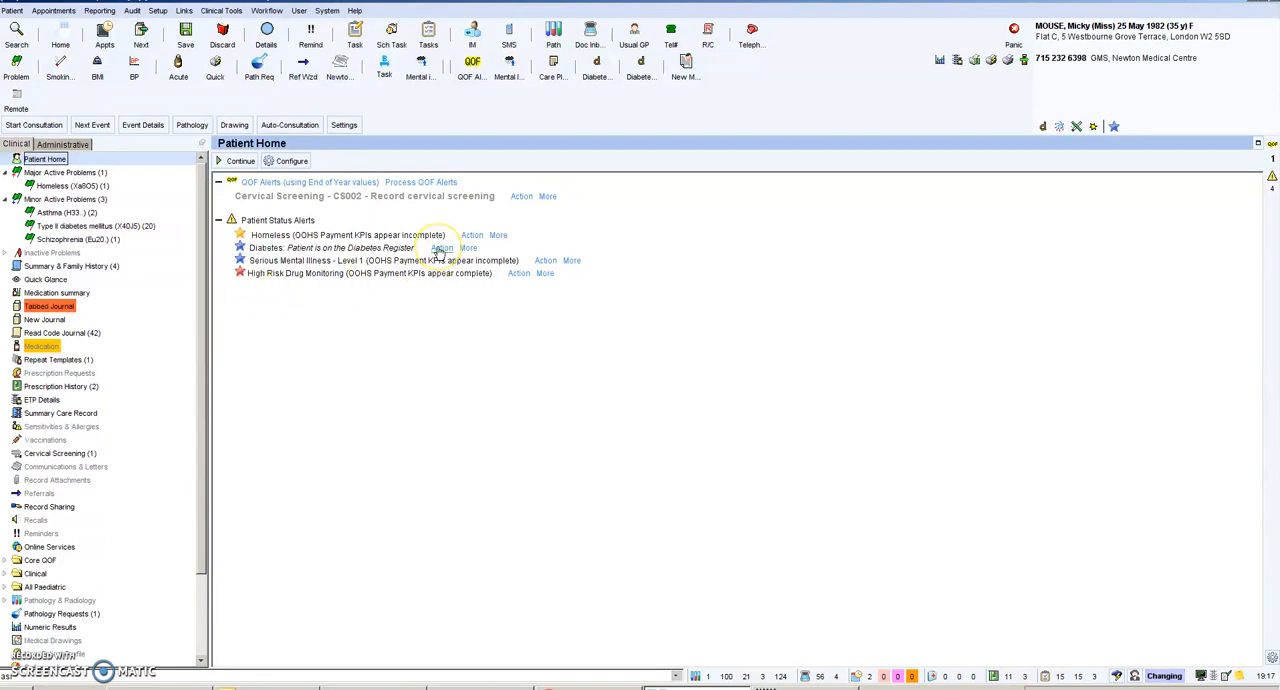
Open the Diabetes L1 template from its alert and save history 'lost weight'.
click(442, 248)
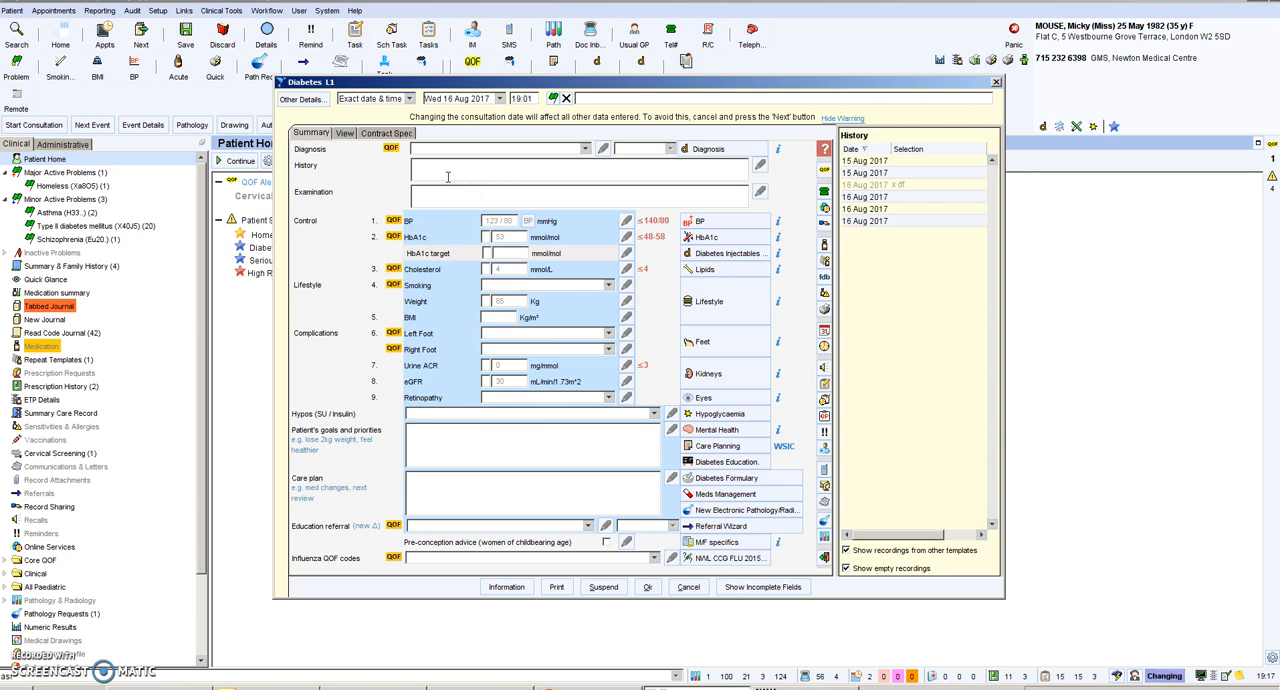
text(lost weight)
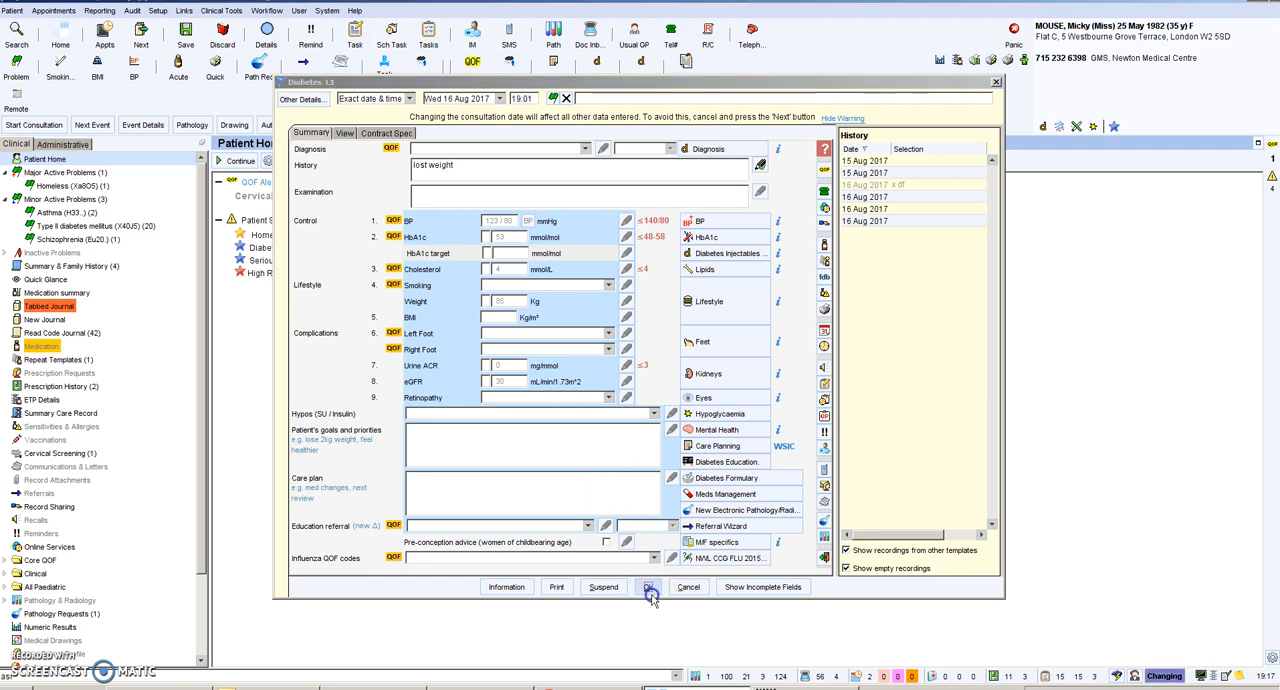
click(649, 587)
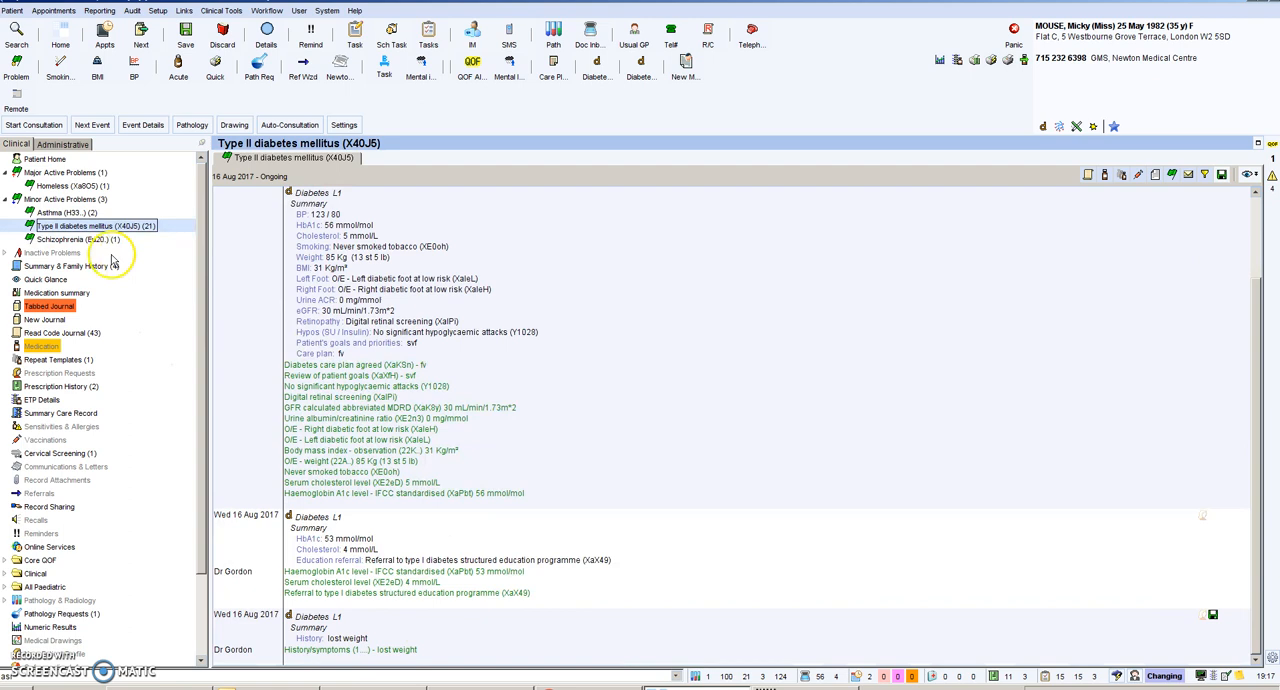
Return to Patient Home and reopen the Diabetes L1 template from its alert.
click(44, 159)
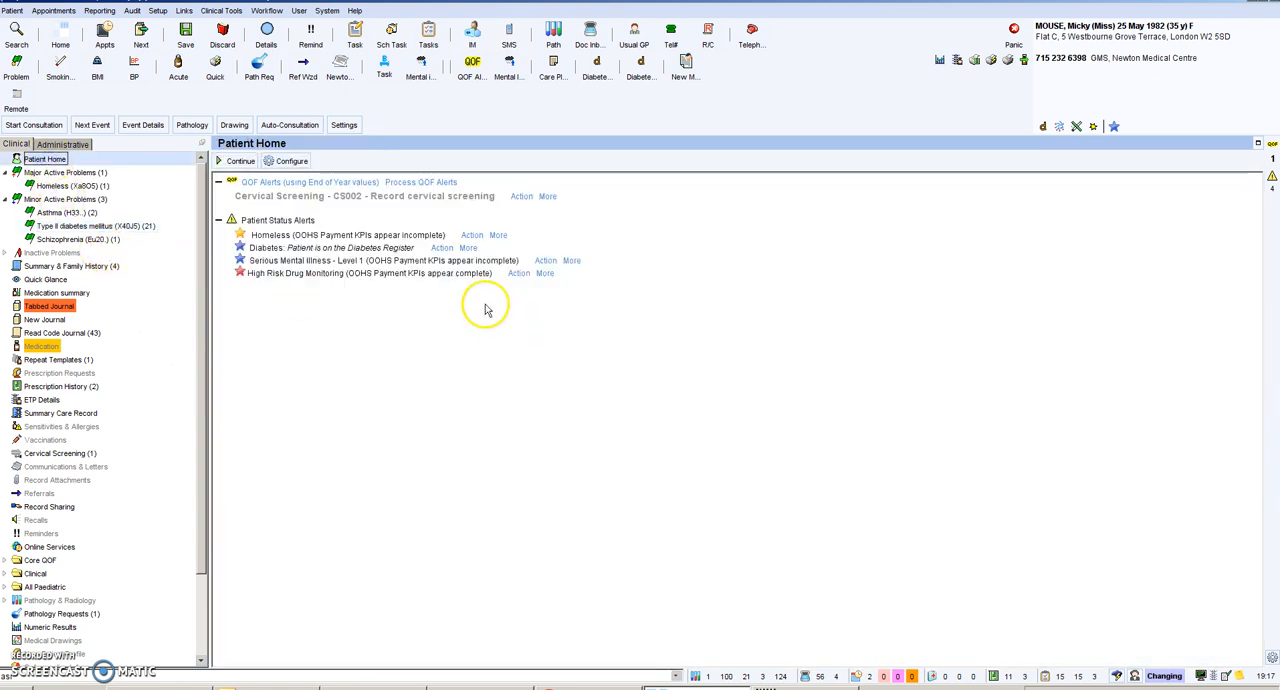
mouse_move(510, 290)
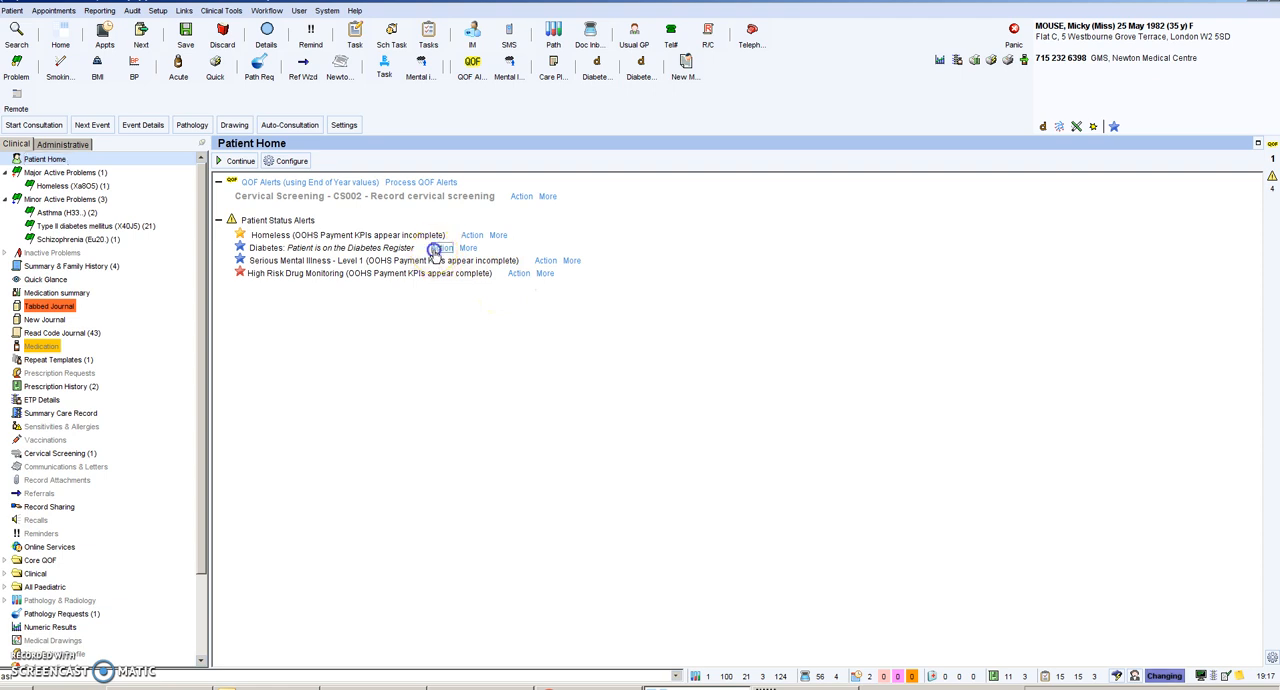
click(440, 248)
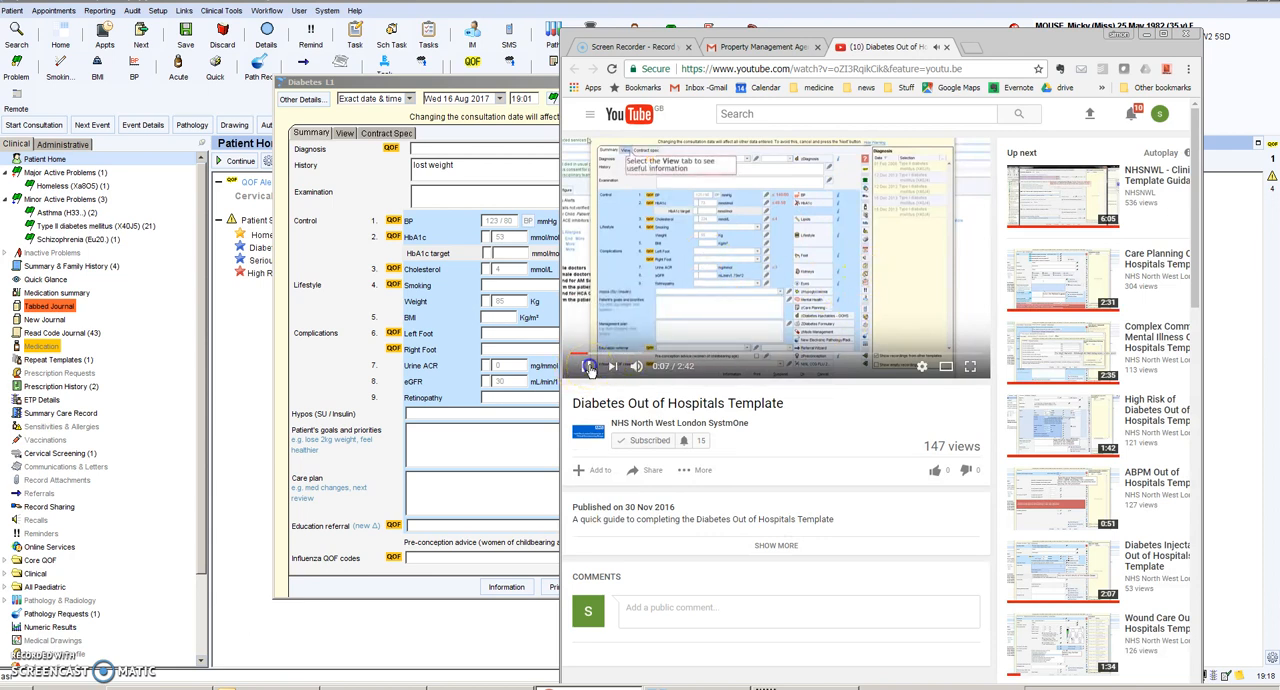
Pause the 'Diabetes Out of Hospitals Template' YouTube video at 0:07.
click(587, 366)
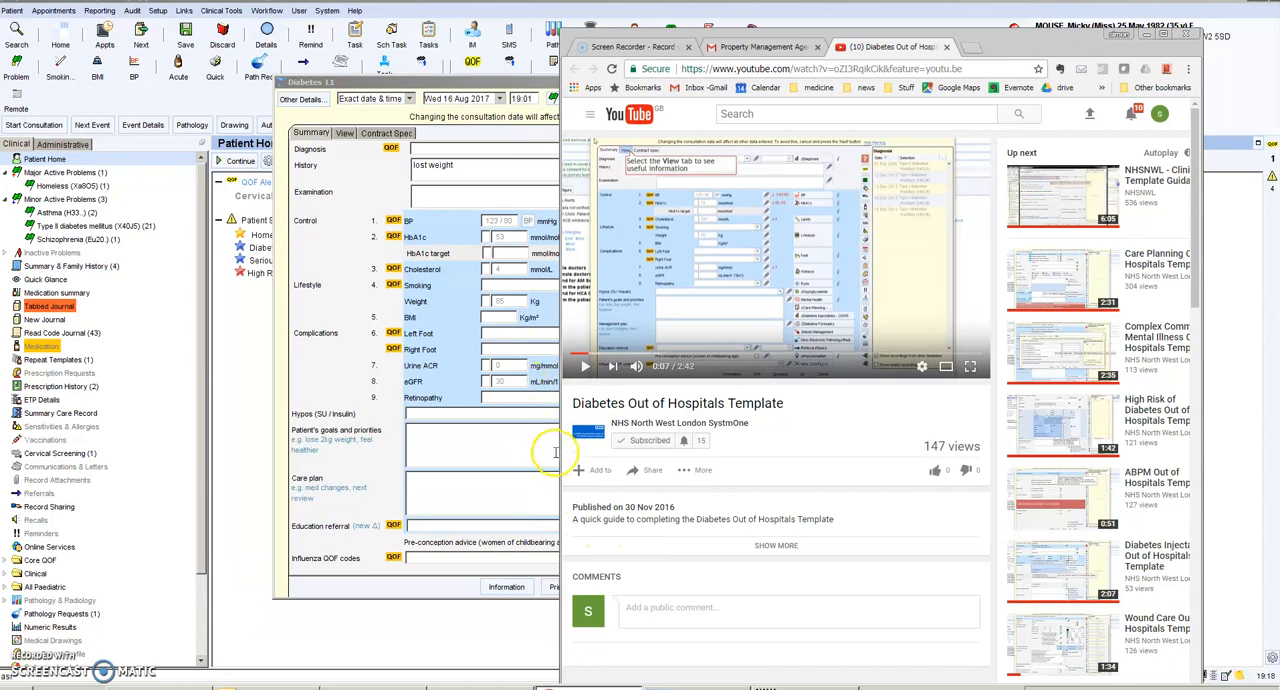
mouse_move(640, 642)
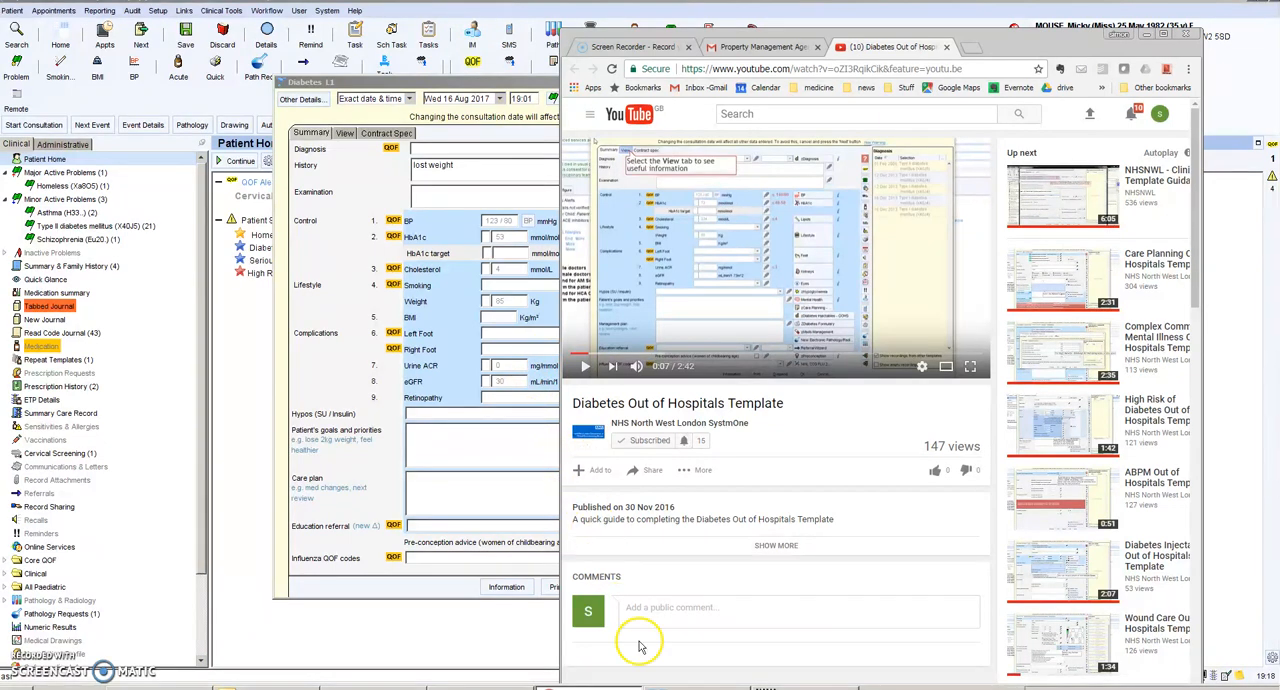
mouse_move(835, 555)
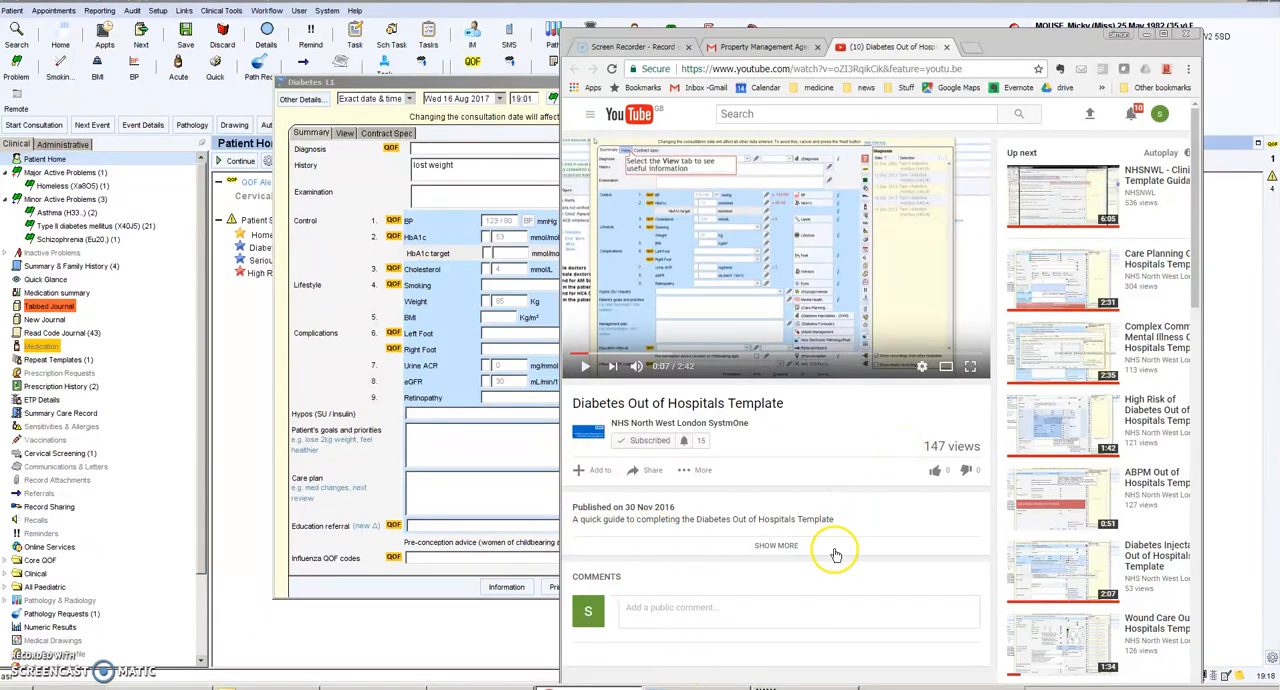